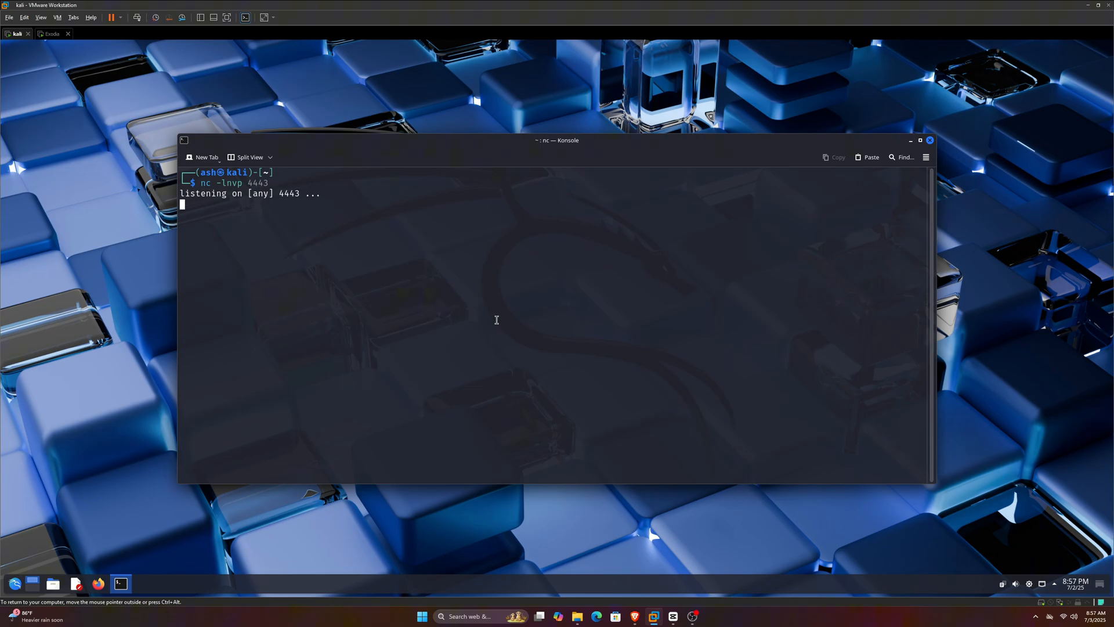
pyautogui.moveTo(299, 566)
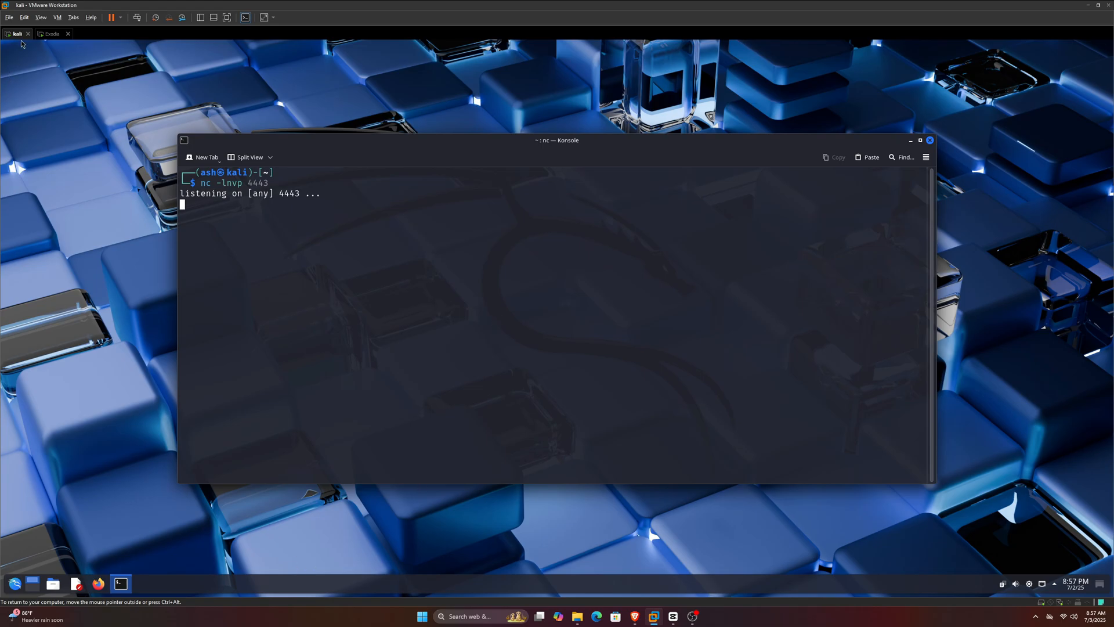
# Switch to the Exodia virtual machine while nc listens on port 4443 in Kali.
pyautogui.click(52, 34)
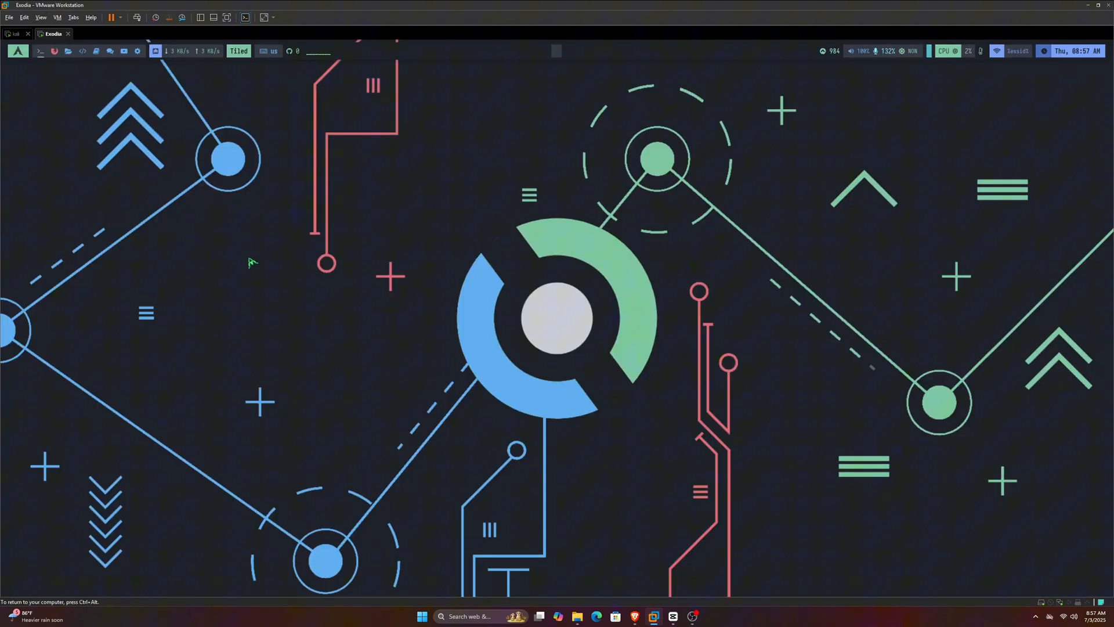
pyautogui.moveTo(259, 288)
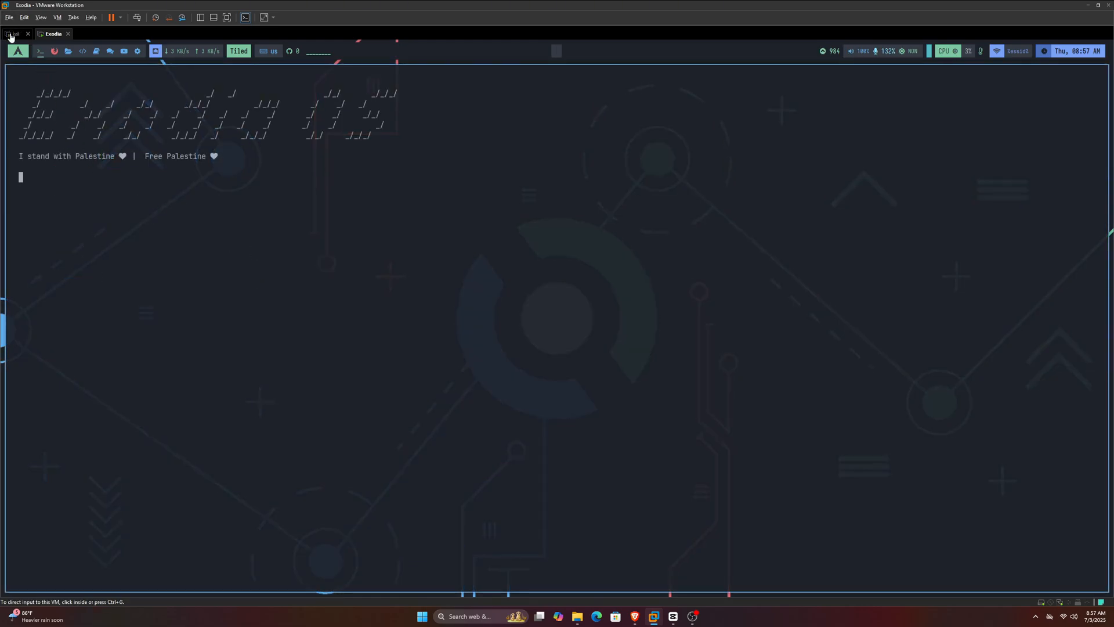
# Run ls and cat xss.py in the caught nc session, glancing at Exodia and returning to Kali.
pyautogui.click(13, 33)
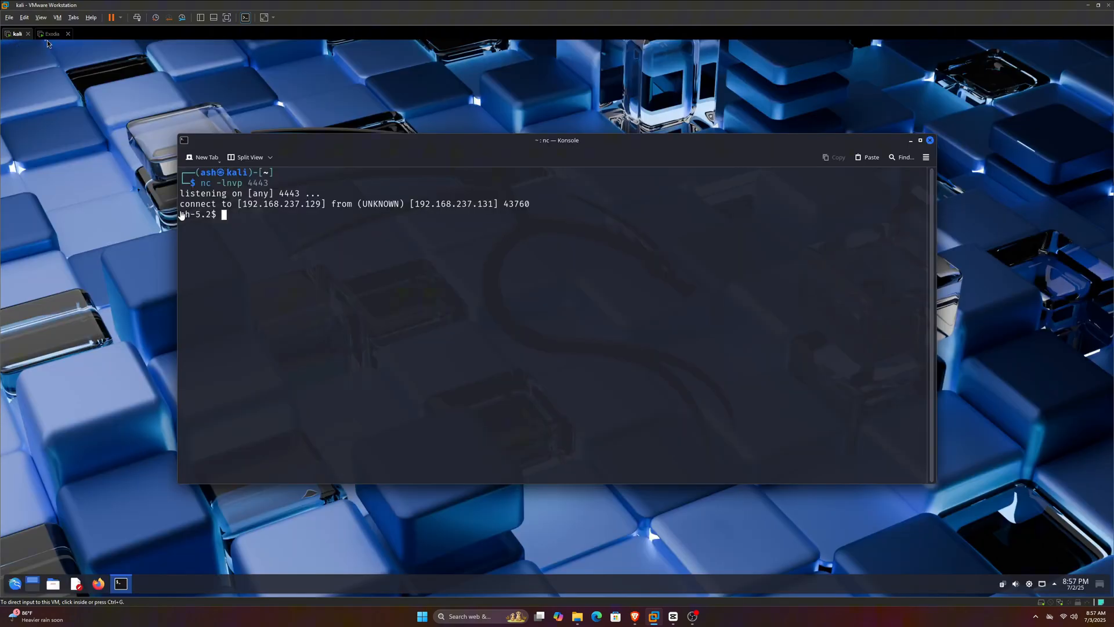
pyautogui.moveTo(249, 242)
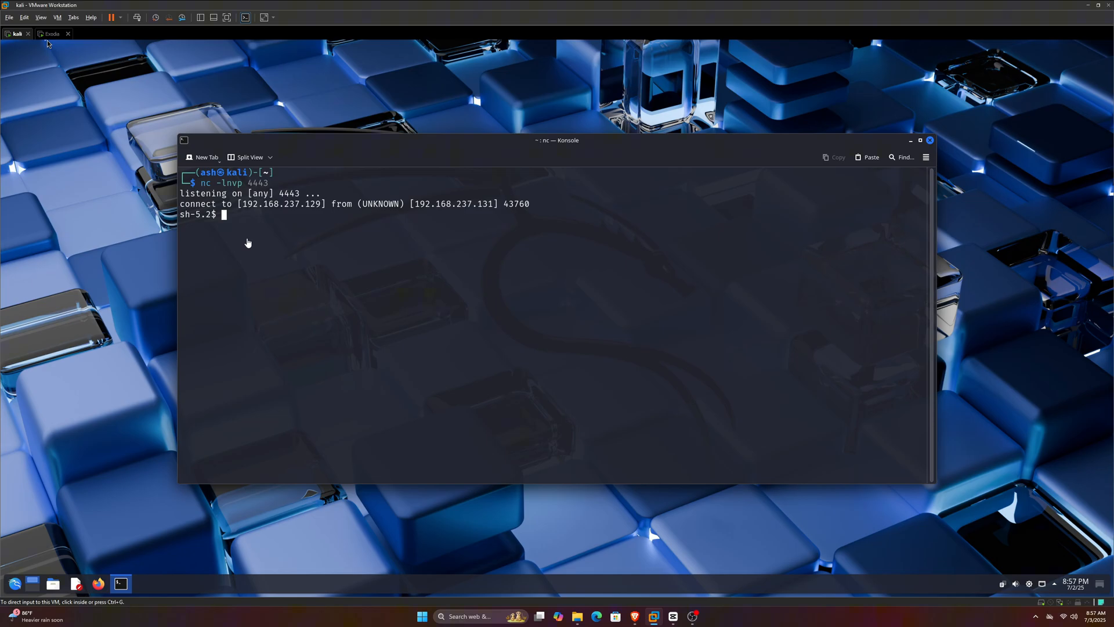
pyautogui.write('ls')
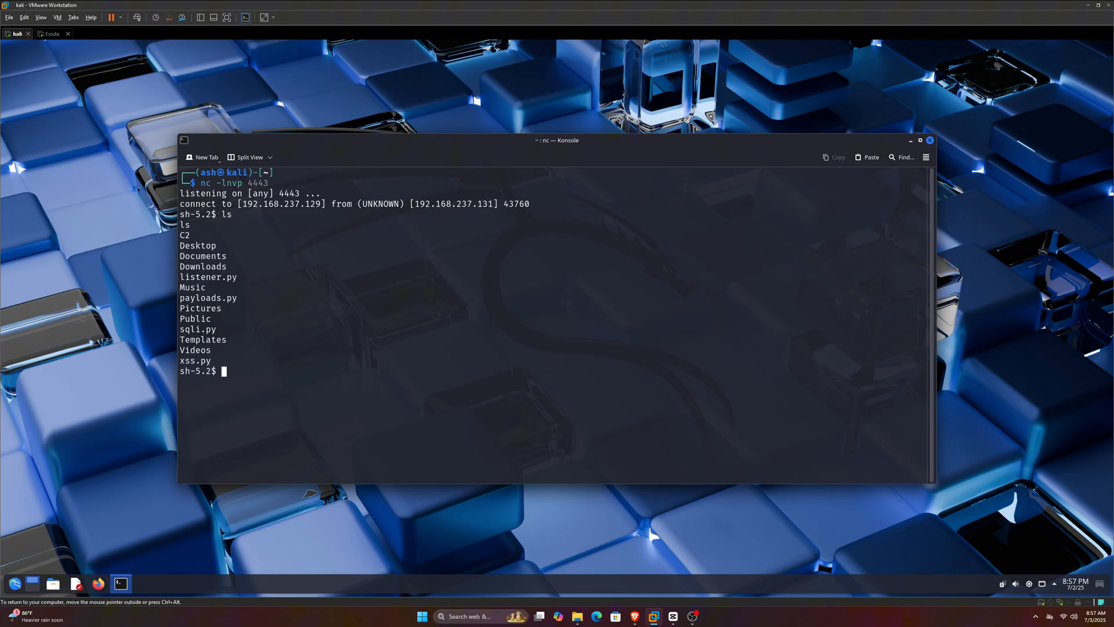
pyautogui.write('cat x')
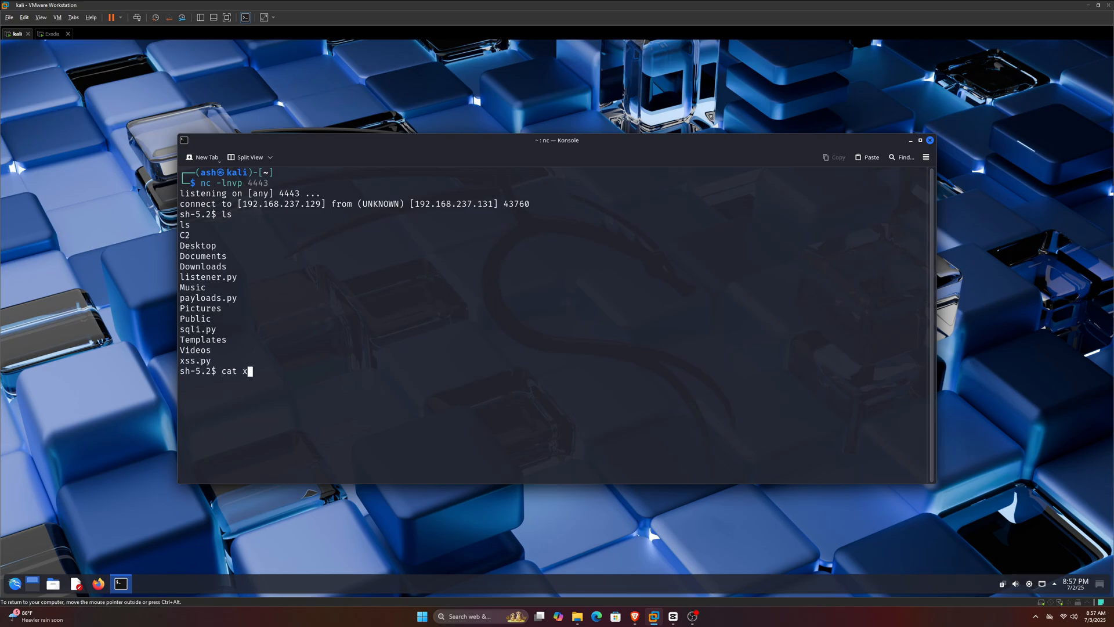
pyautogui.press('Return')
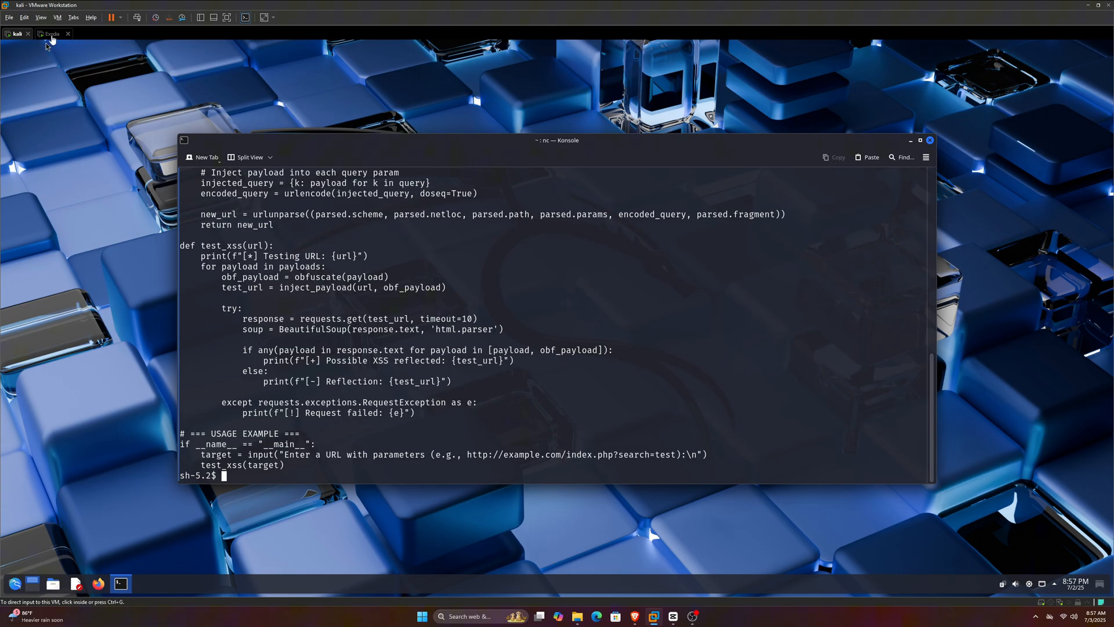
pyautogui.click(51, 32)
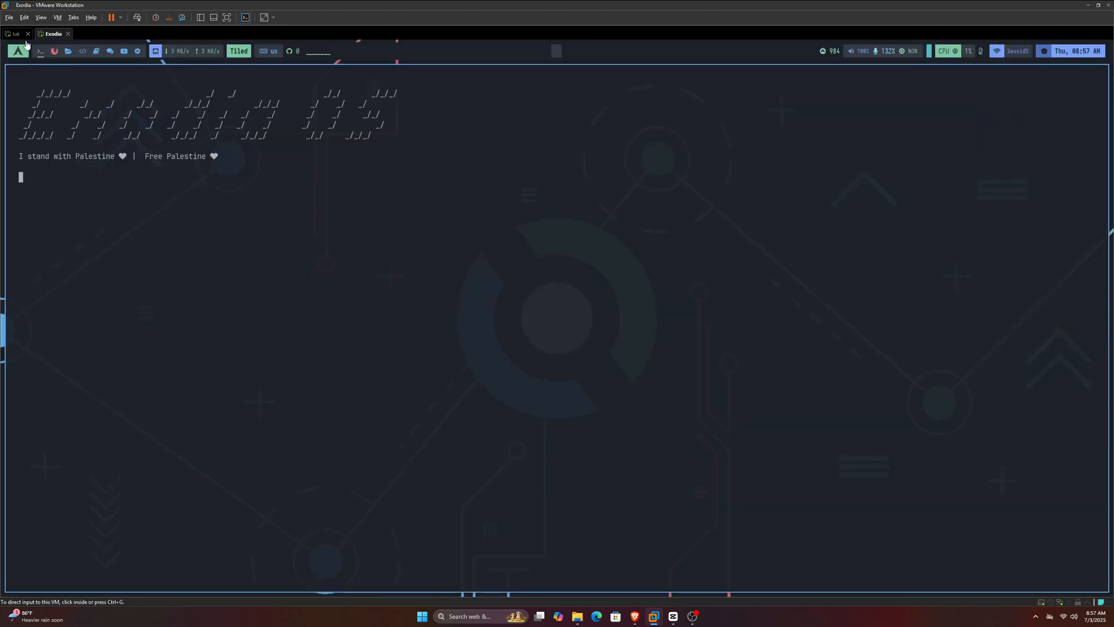
pyautogui.click(14, 32)
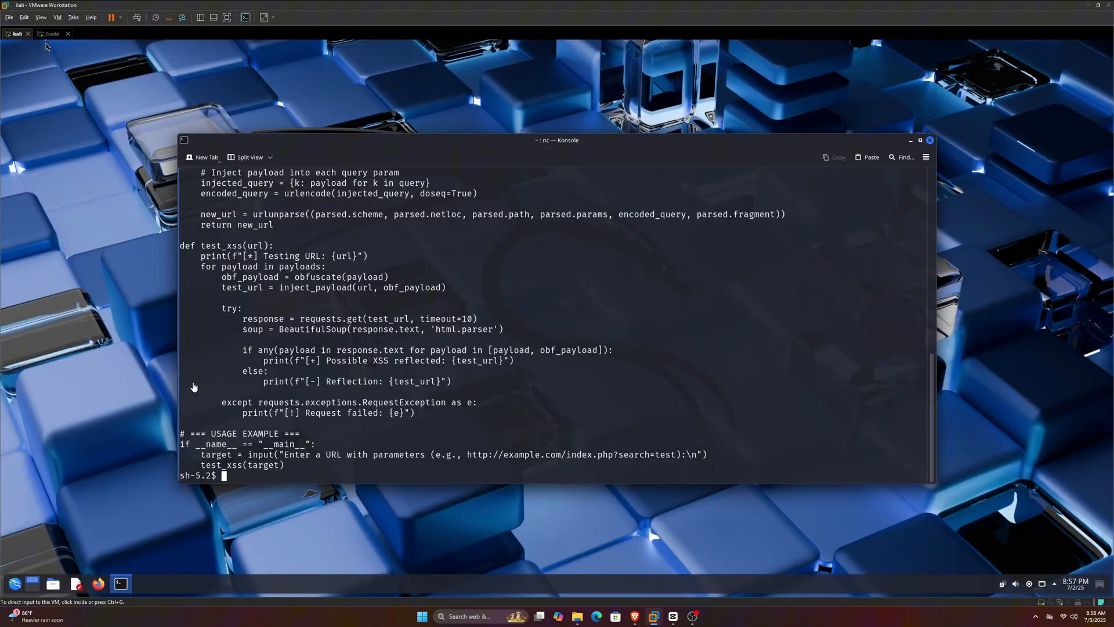
pyautogui.moveTo(192, 395)
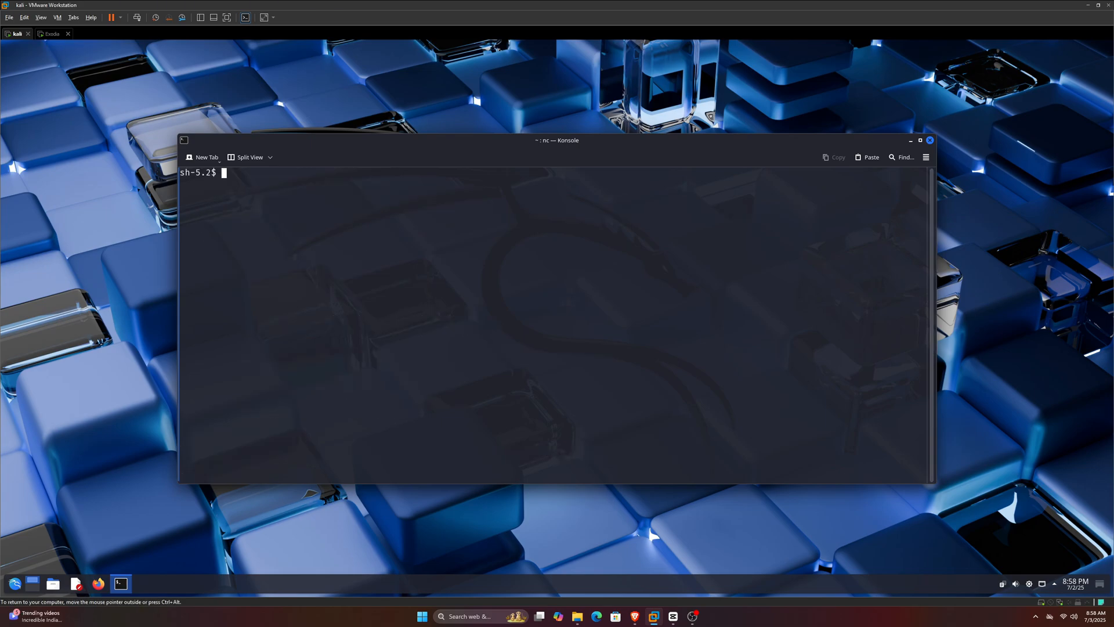
pyautogui.moveTo(494, 435)
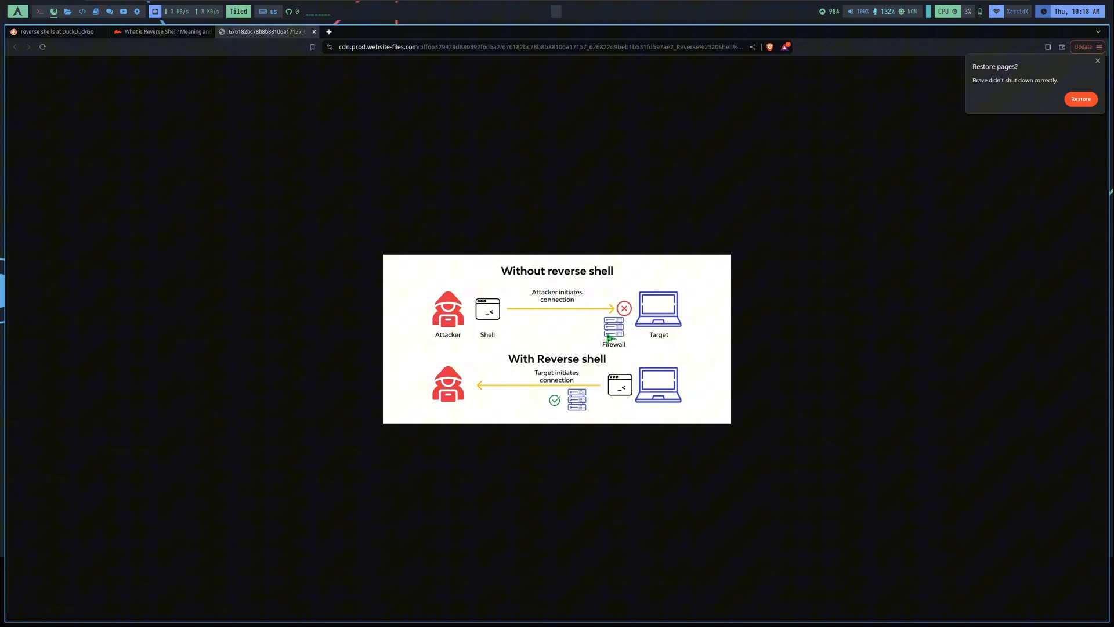
pyautogui.moveTo(496, 291)
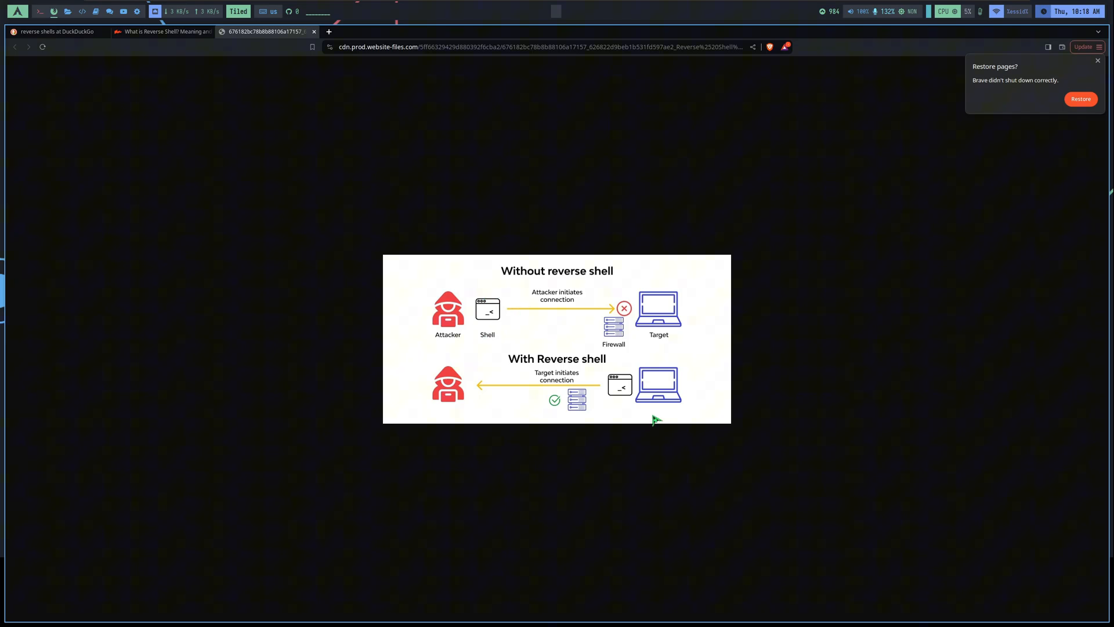
pyautogui.moveTo(607, 392)
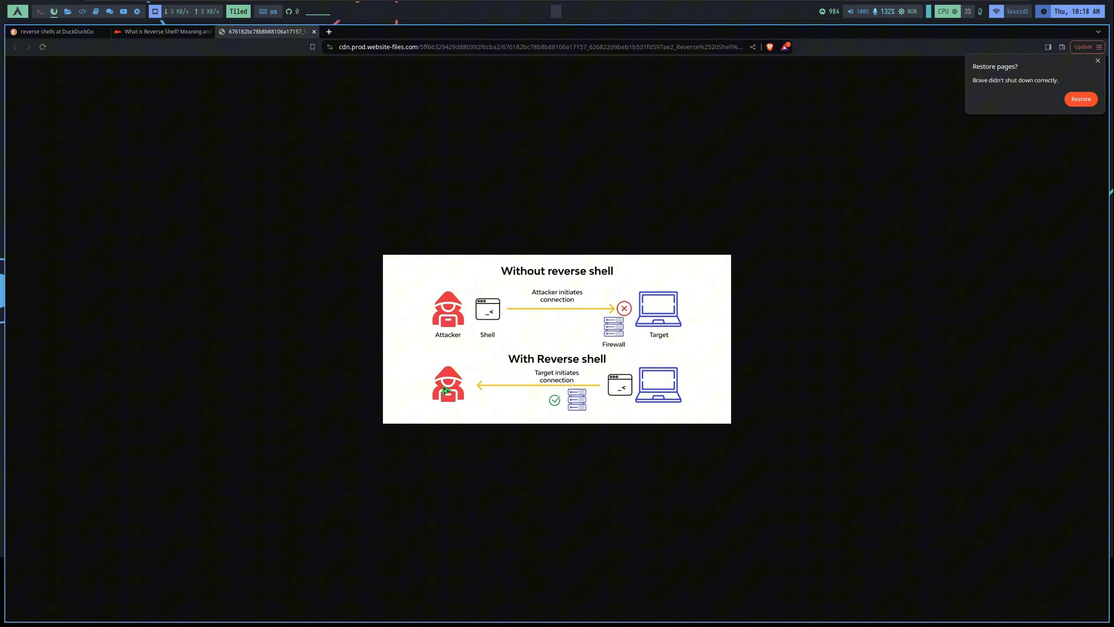
pyautogui.moveTo(437, 404)
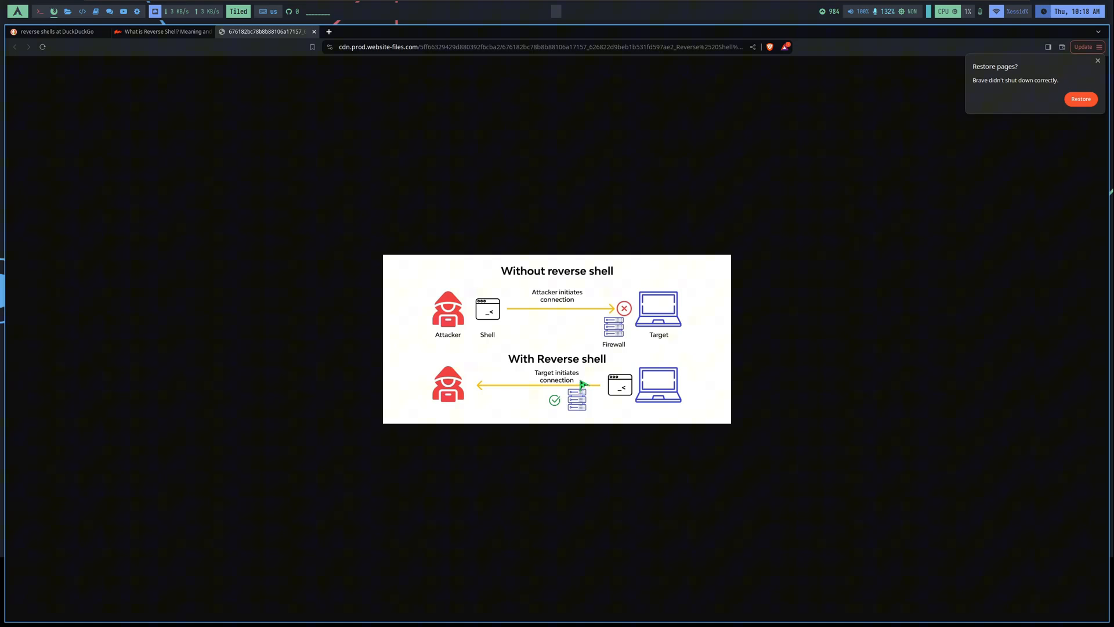
pyautogui.moveTo(560, 430)
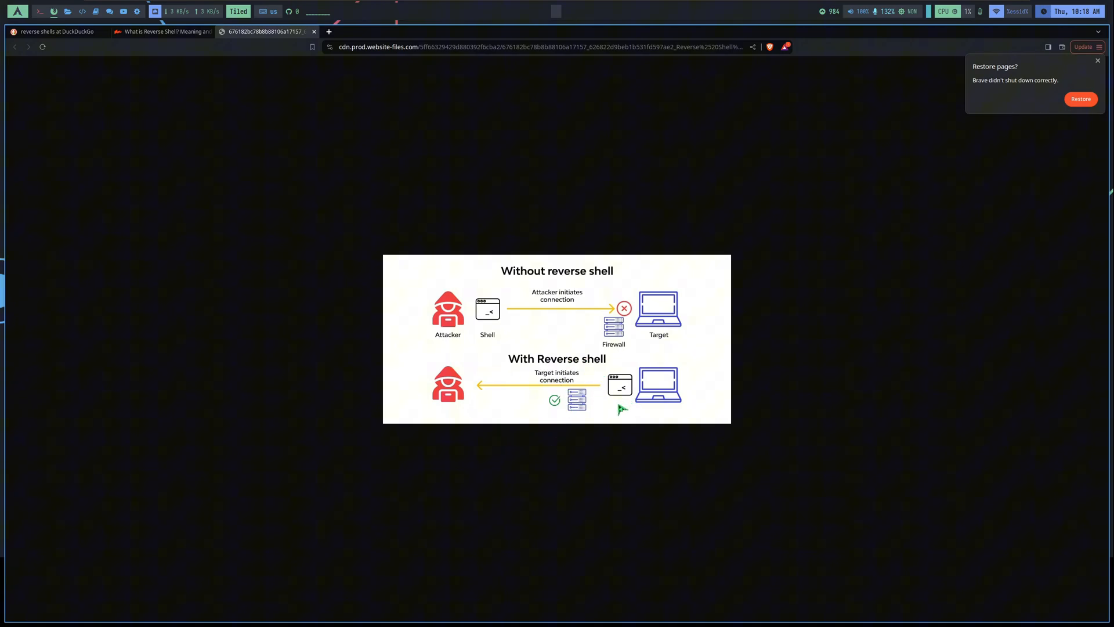
pyautogui.moveTo(188, 119)
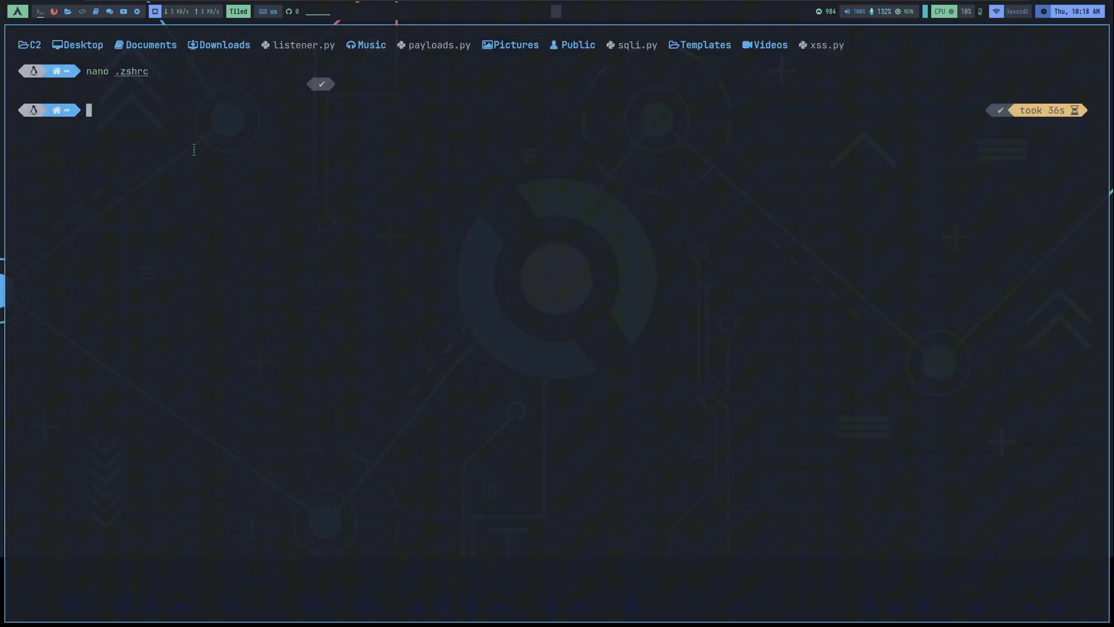
# Reopen .zshrc in nano and scroll to the bash -c reverse shell line at the bottom.
pyautogui.press('Enter')
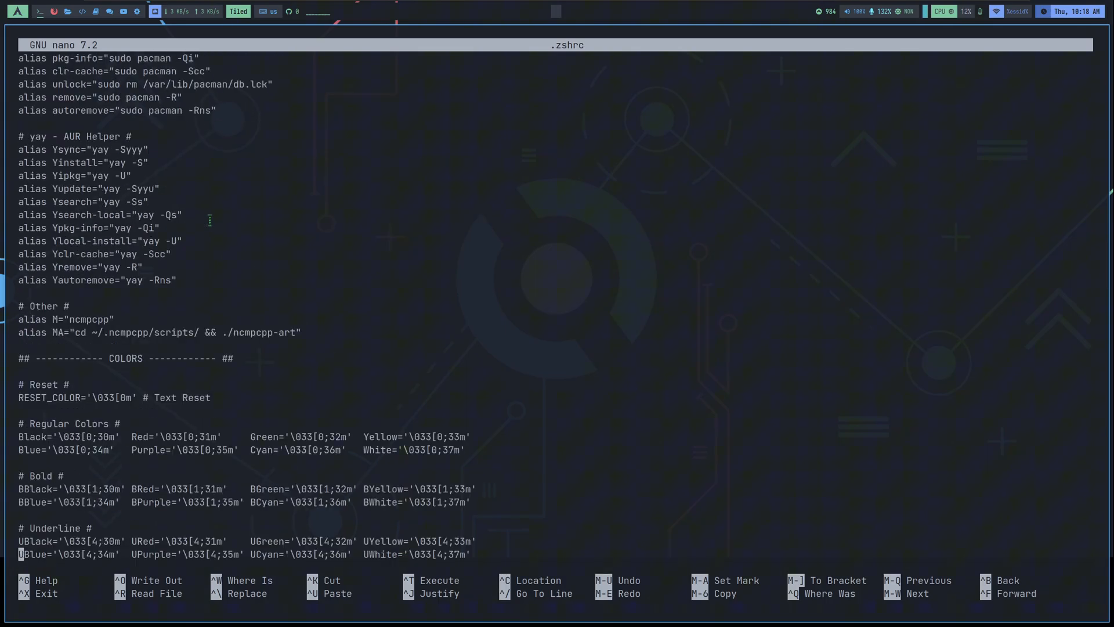
pyautogui.scroll(-3)
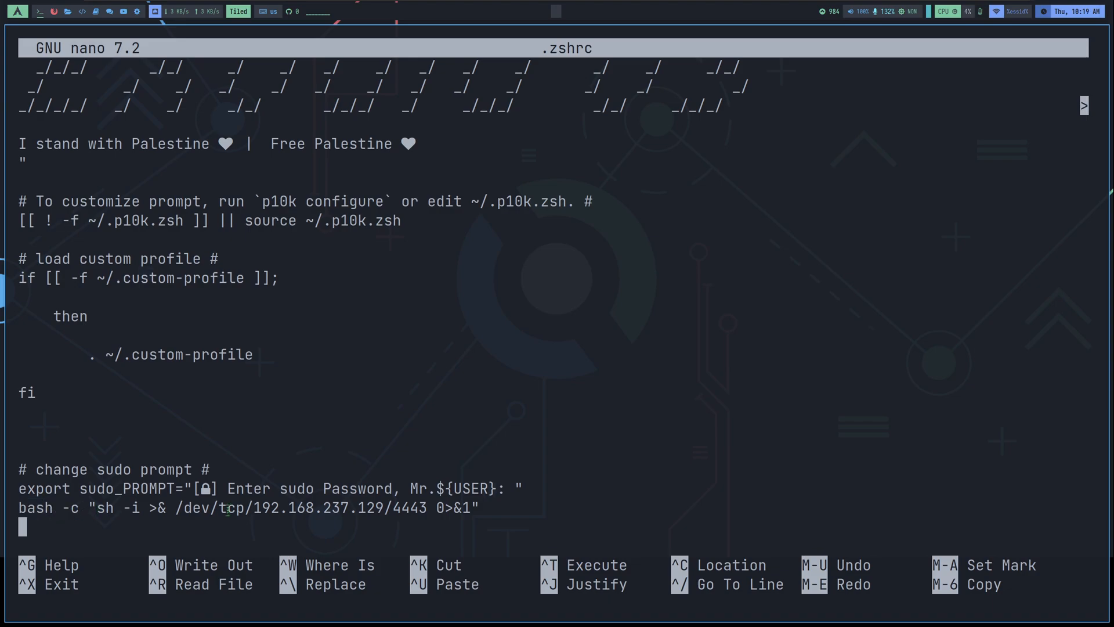
pyautogui.doubleClick(230, 508)
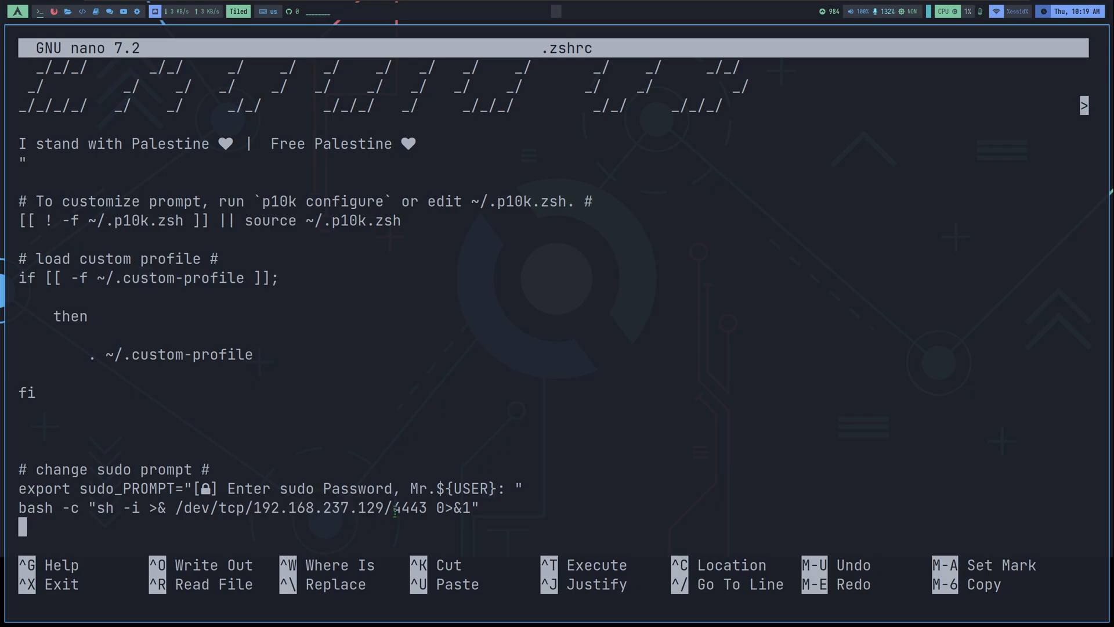
# Exit nano, check the timestamp with ls -la | grep ".zshrc", then start a new terminal to trigger .zshrc.
pyautogui.doubleClick(410, 507)
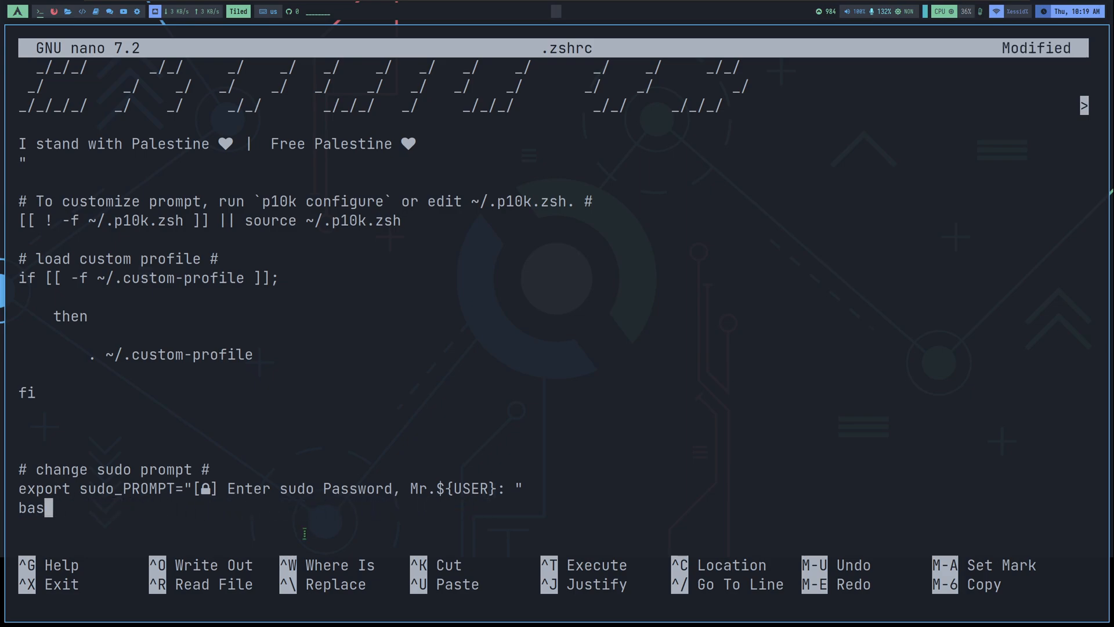
pyautogui.press('ctrl+x')
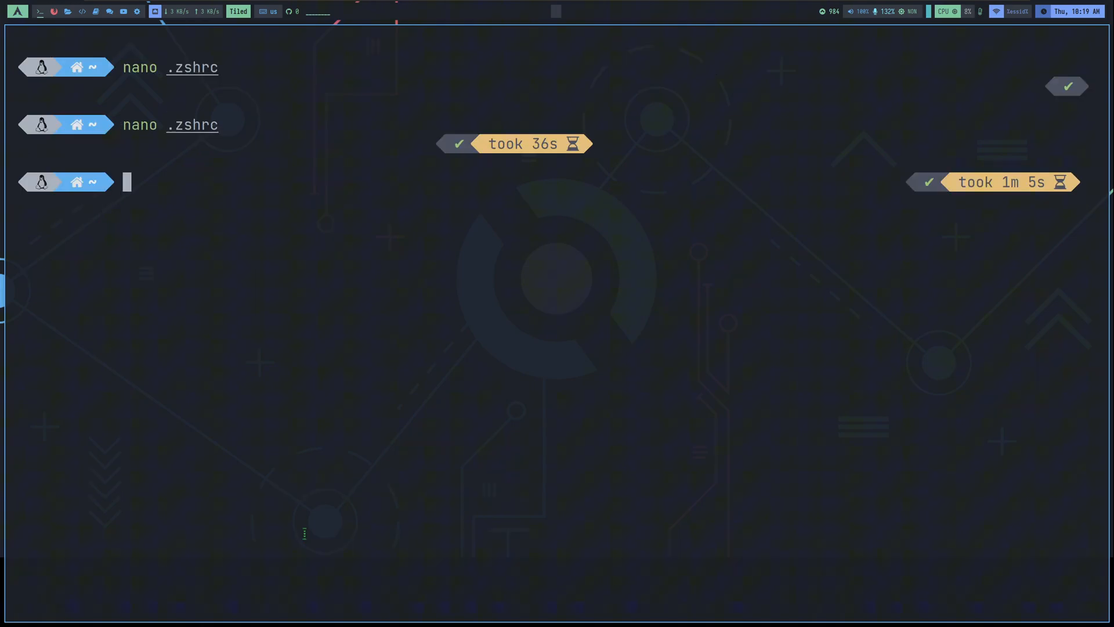
pyautogui.write('ls -la')
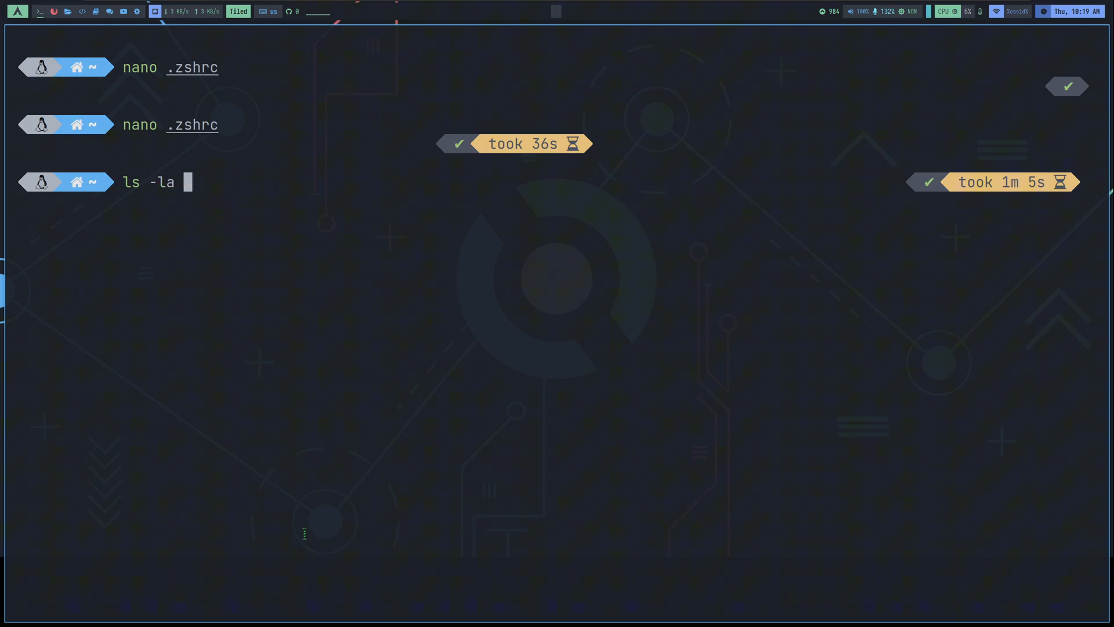
pyautogui.write('| grep')
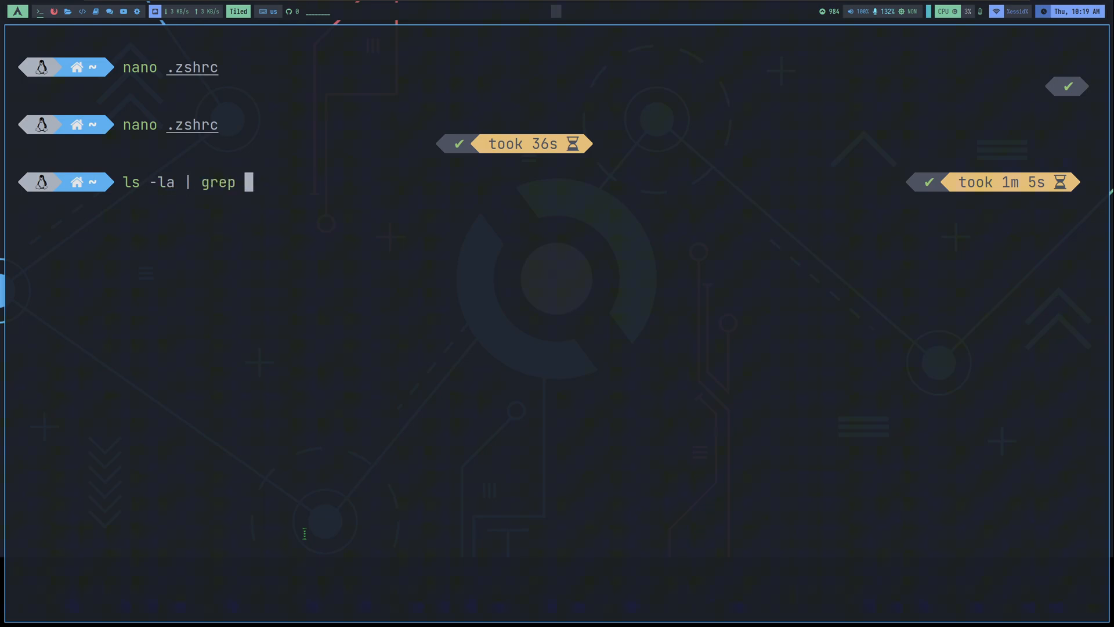
pyautogui.write('".zshrc')
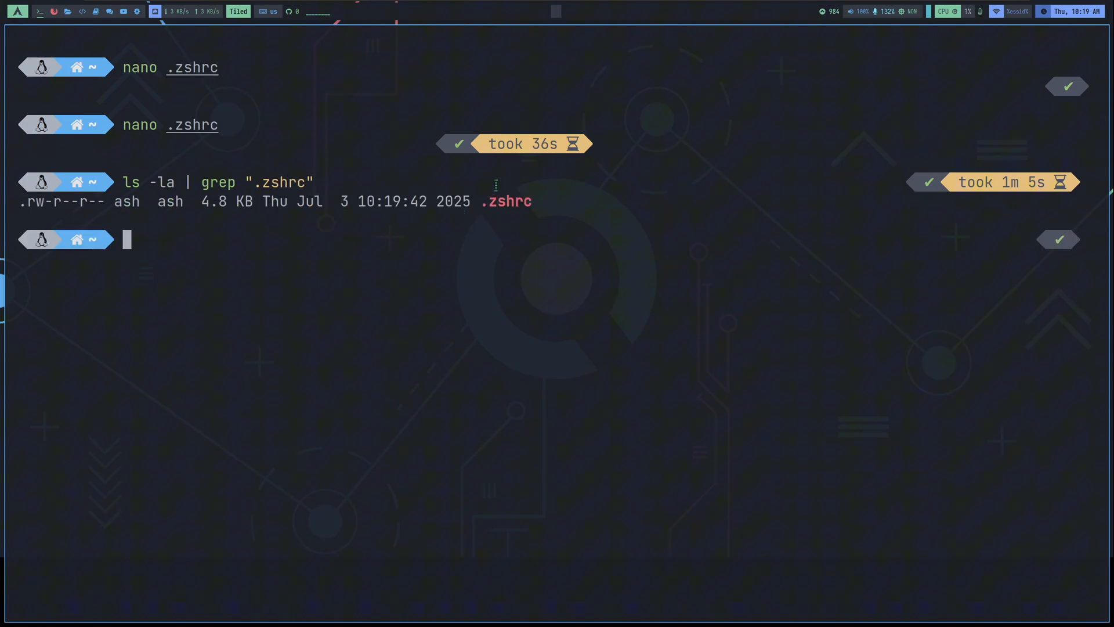
pyautogui.doubleClick(506, 202)
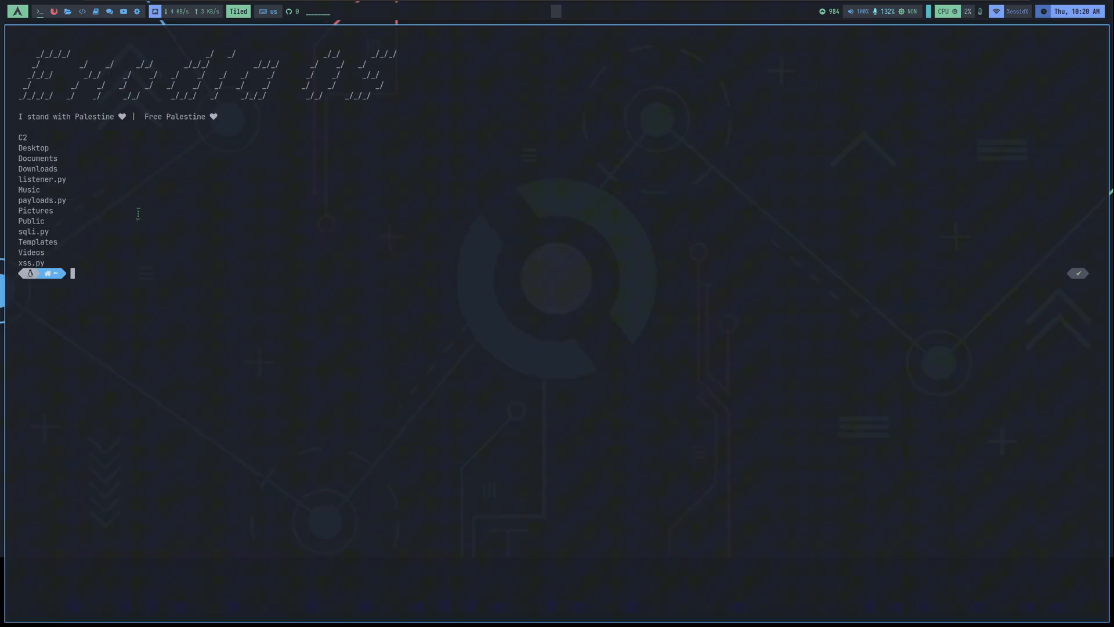
pyautogui.moveTo(21, 137); pyautogui.dragTo(39, 189)
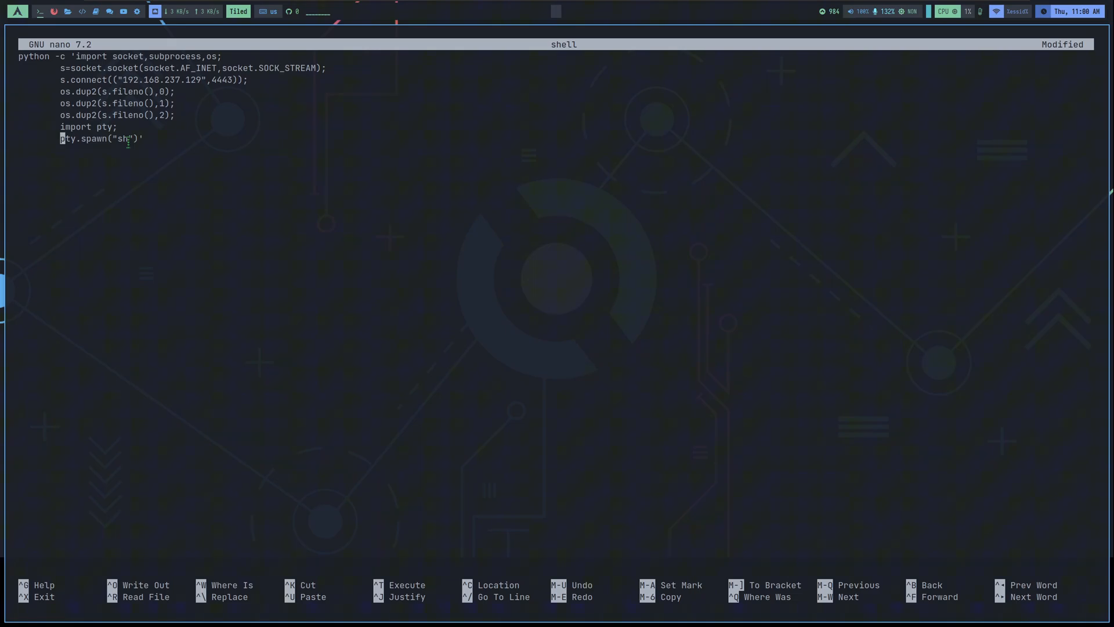
pyautogui.click(55, 13)
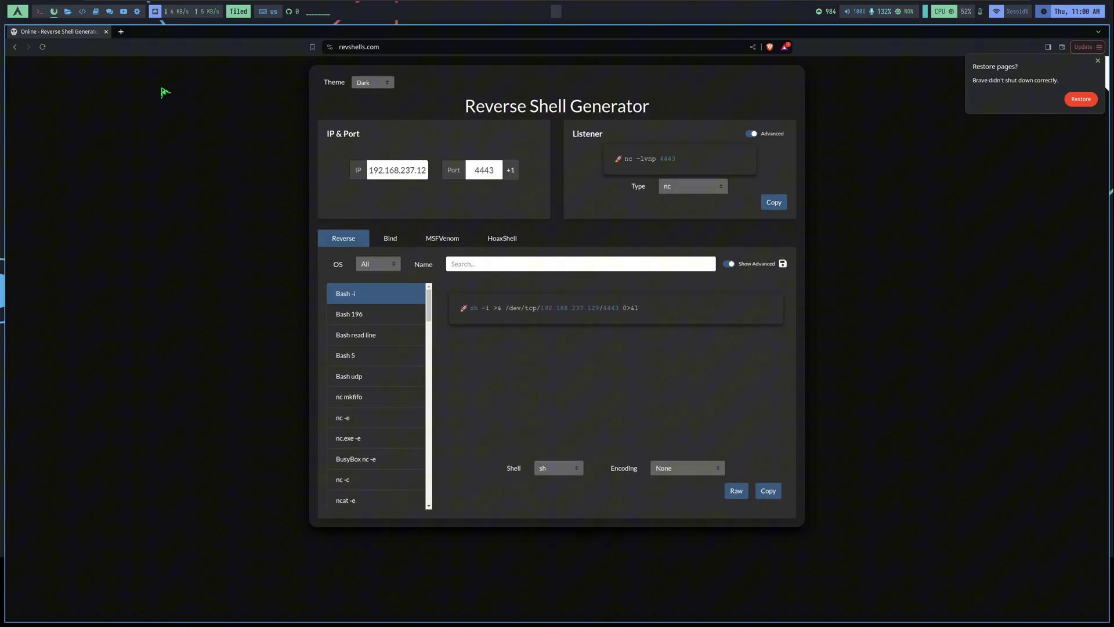
pyautogui.moveTo(241, 65)
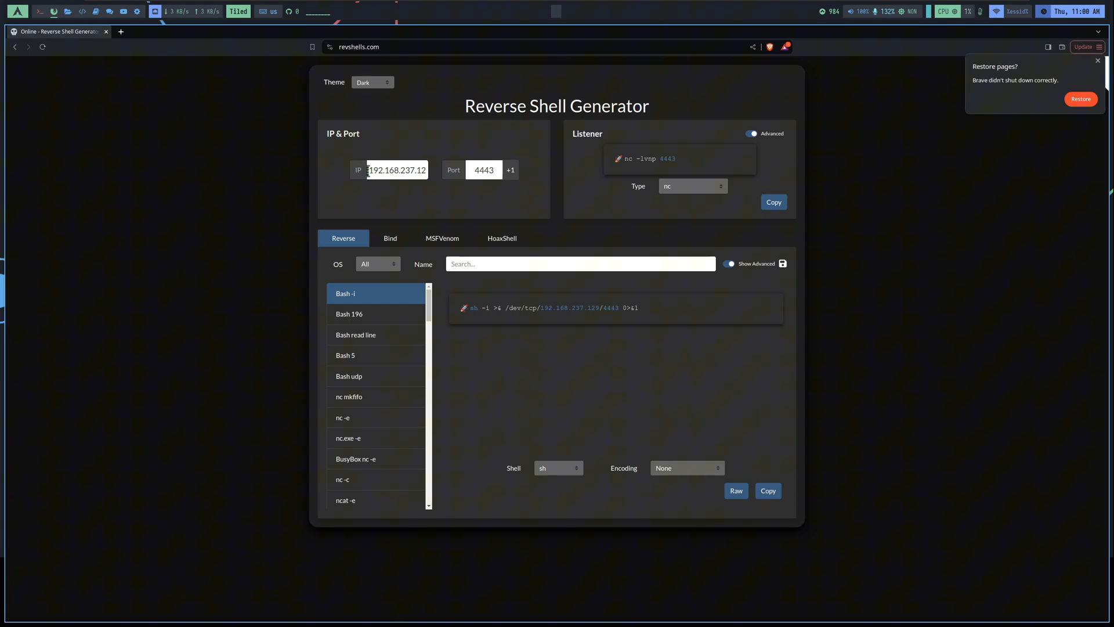
# Check the IP field 192.168.237.129 and choose the Python3 #2 reverse shell payload.
pyautogui.tripleClick(397, 169)
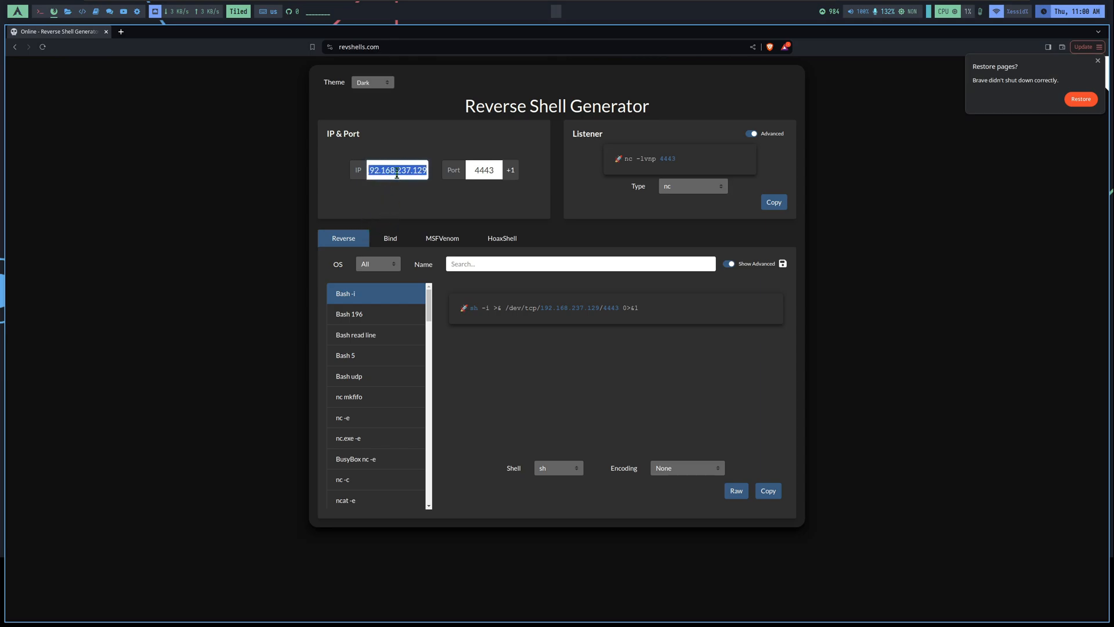
pyautogui.click(482, 169)
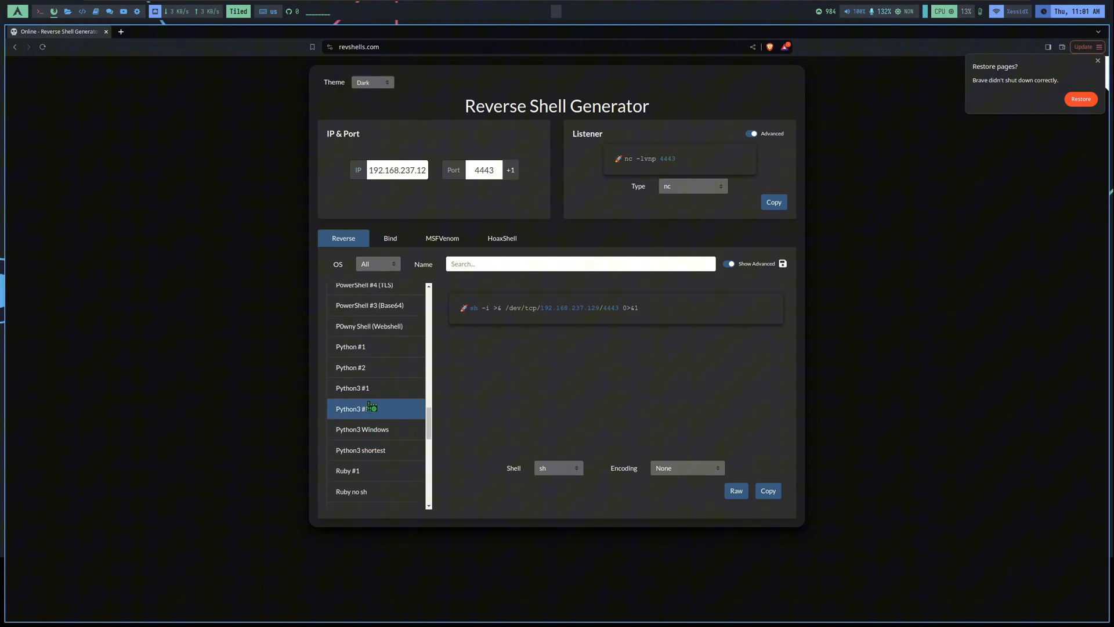
pyautogui.click(351, 367)
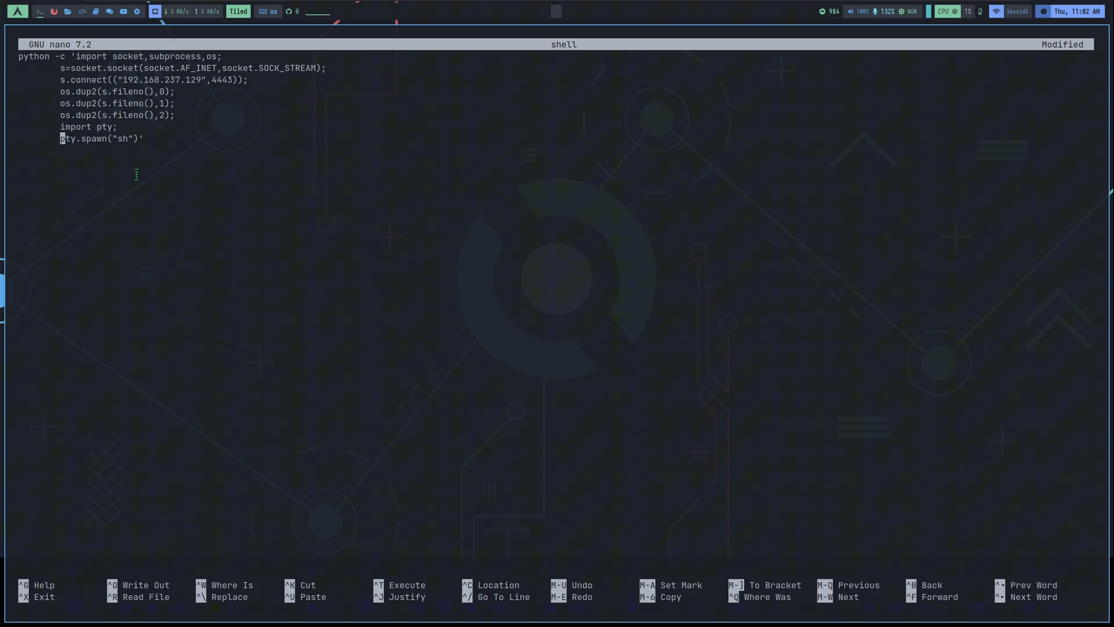
pyautogui.press('ctrl+o')
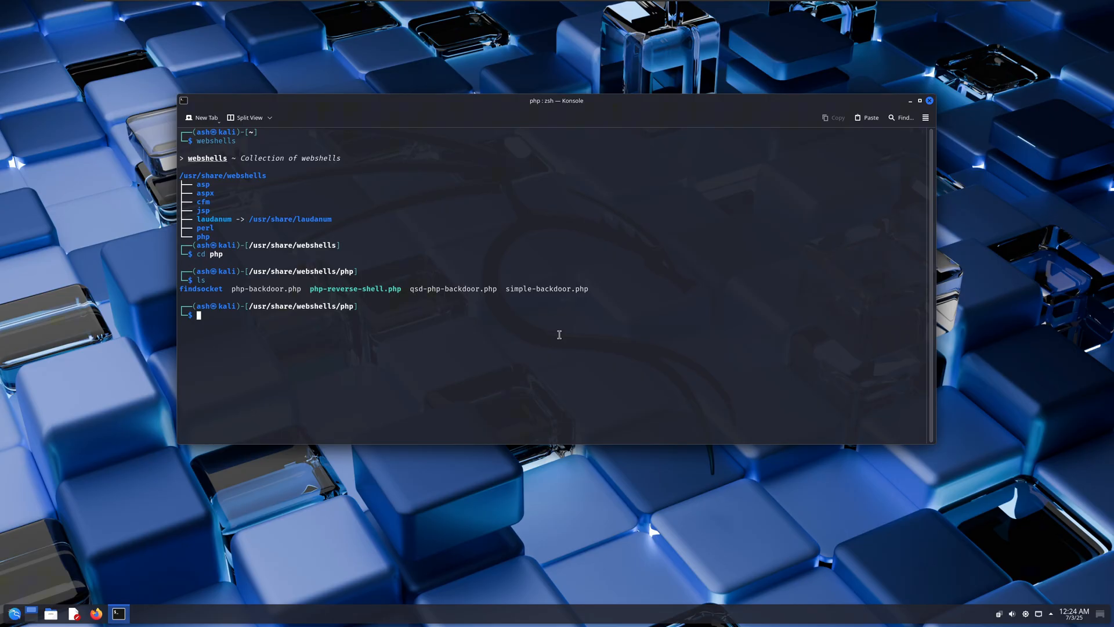
# Return home with cd ~ and jump to the webshells folder to reach the PHP shells.
pyautogui.write('cd ~')
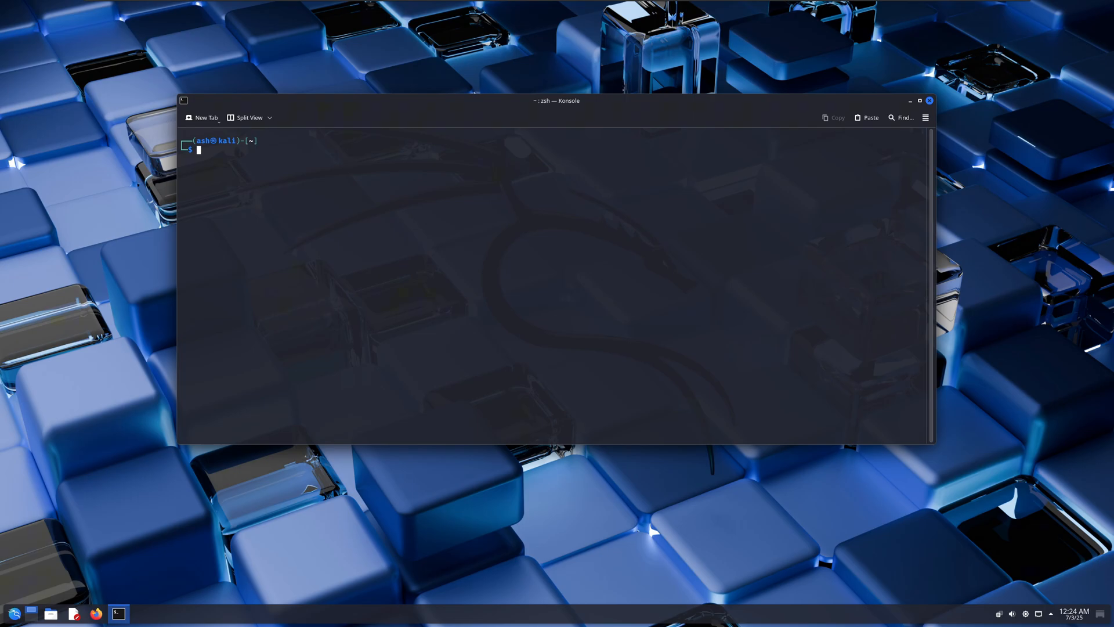
pyautogui.write('webshe')
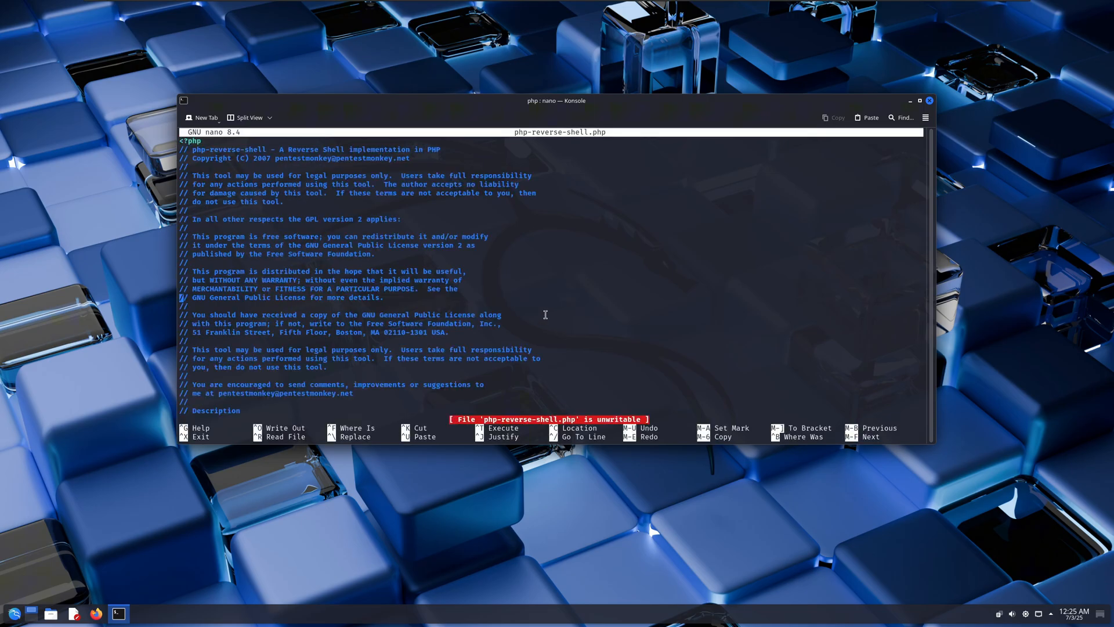
# Reopen php-reverse-shell.php with sudo !! and scroll to the $port = 1234 line.
pyautogui.scroll(-3)
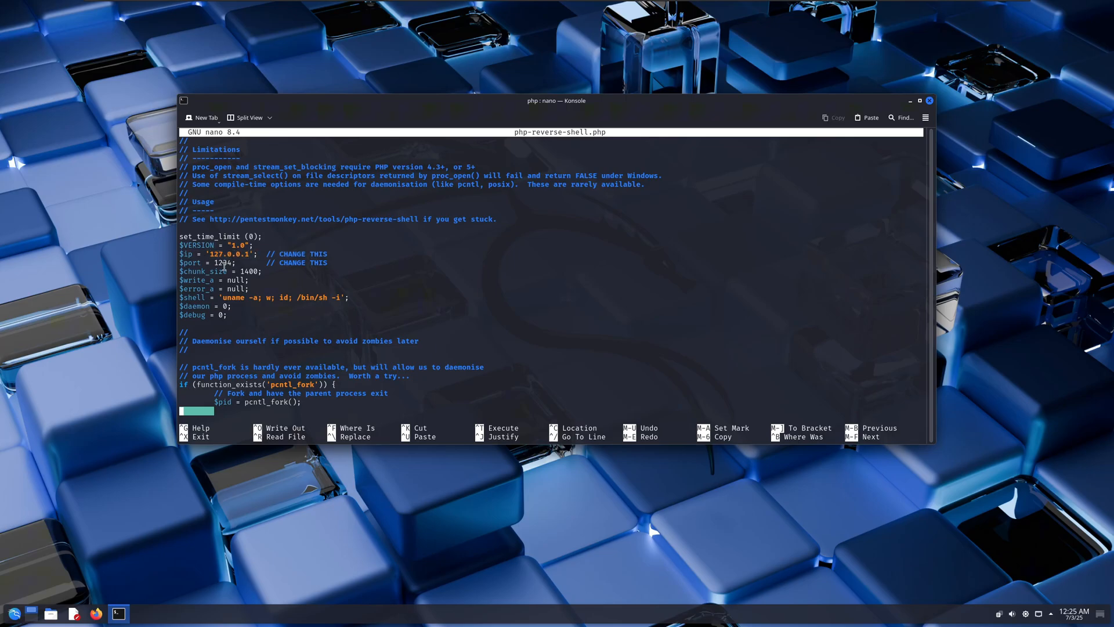
pyautogui.moveTo(237, 262); pyautogui.dragTo(327, 262)
pyautogui.write('sudo')
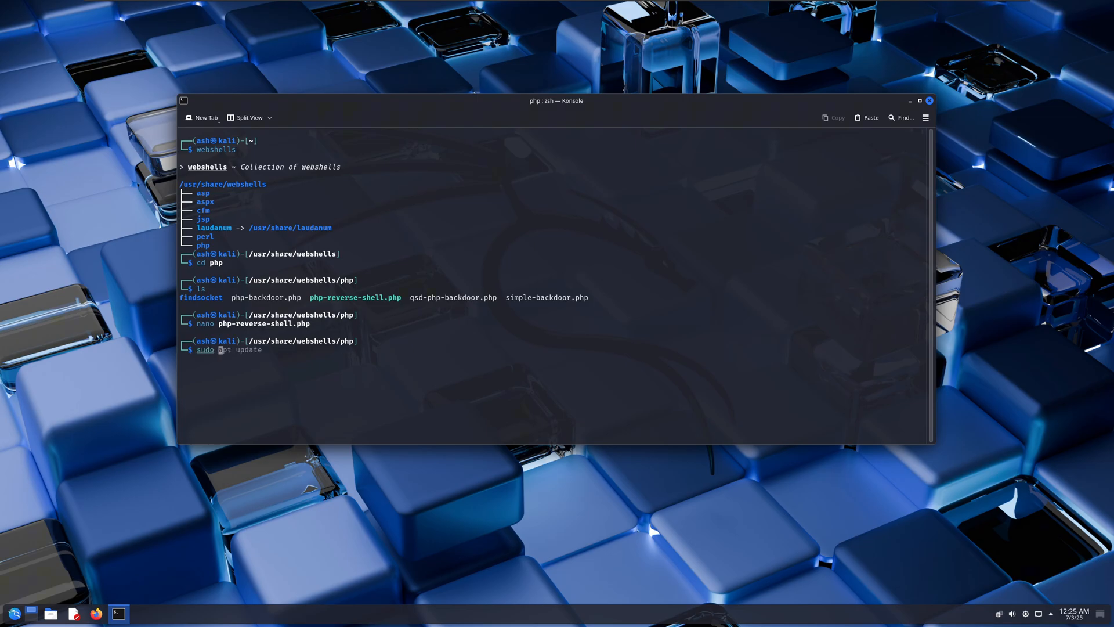
pyautogui.press('Return')
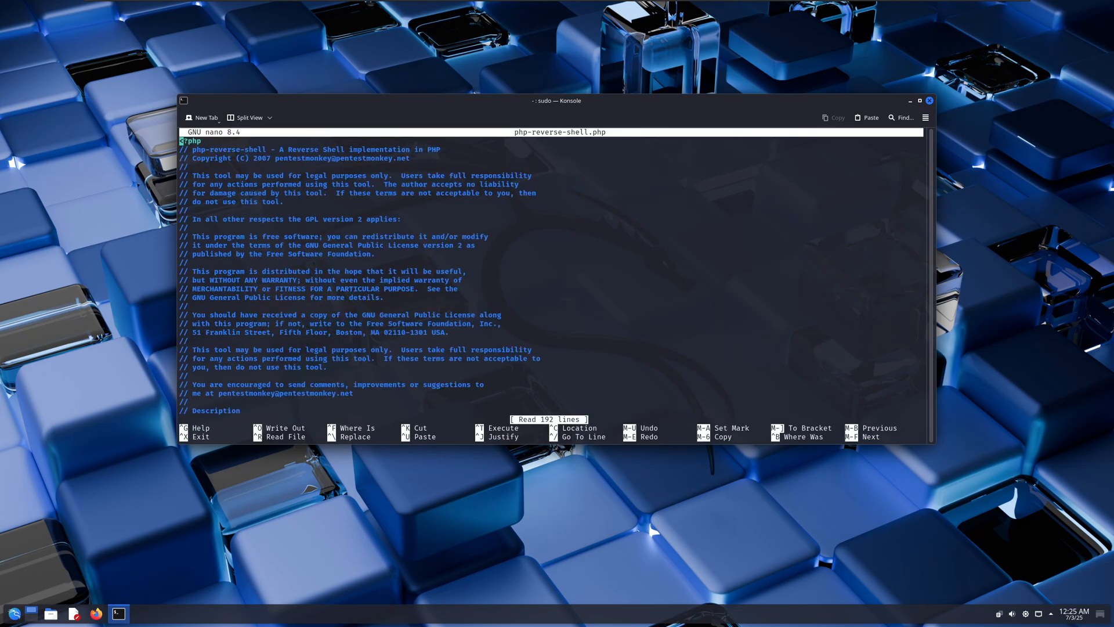
pyautogui.scroll(-3)
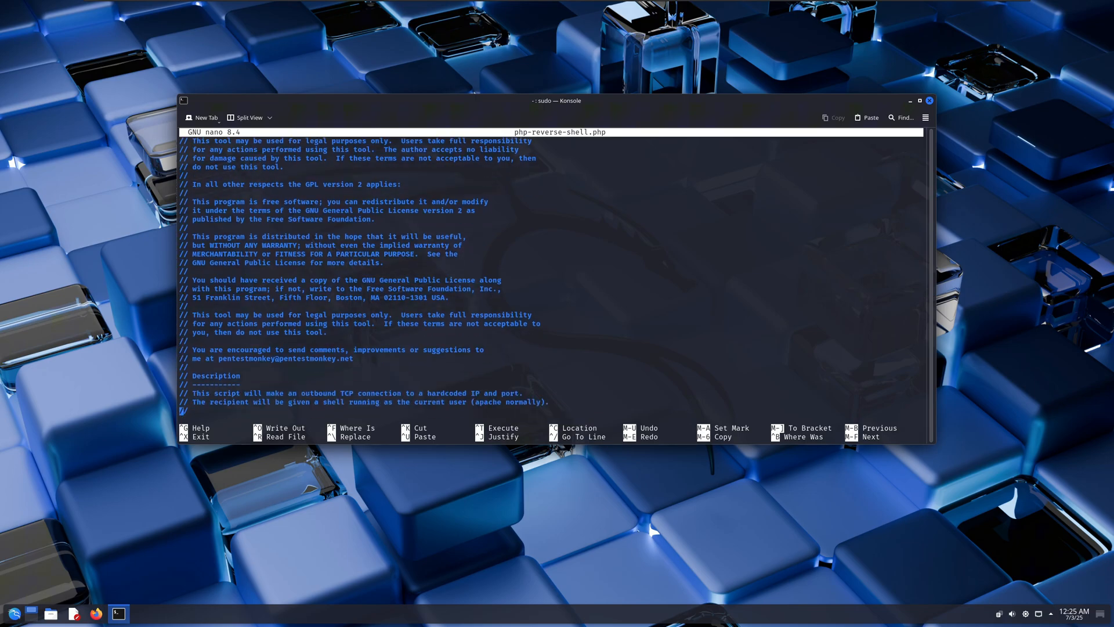
pyautogui.scroll(-3)
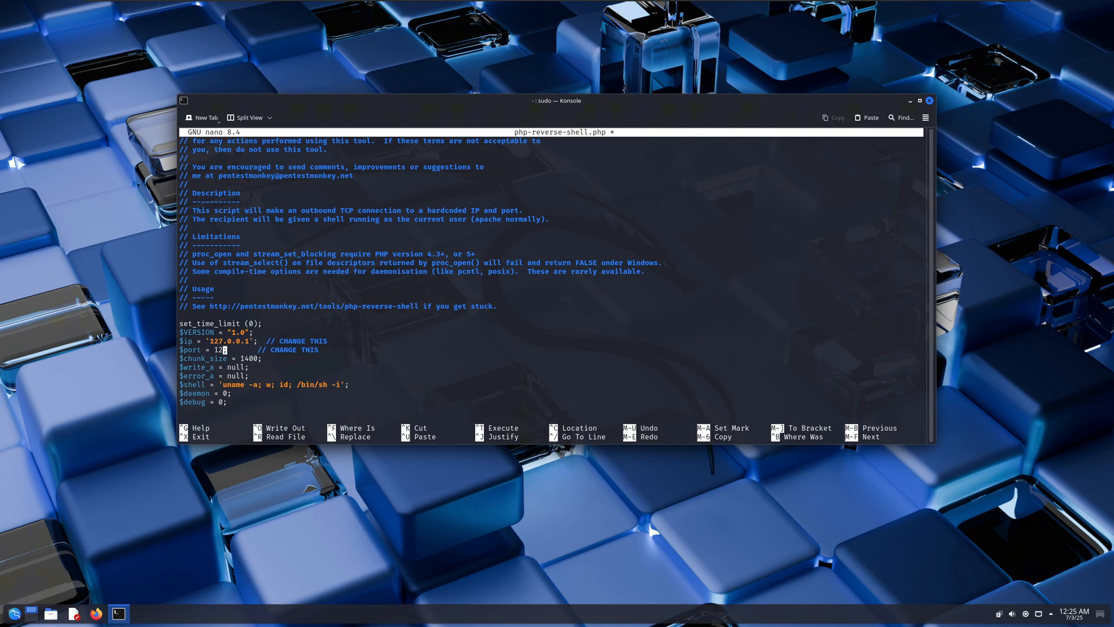
# Change the port to 4443 and exit nano, answering the save prompt.
pyautogui.write('443')
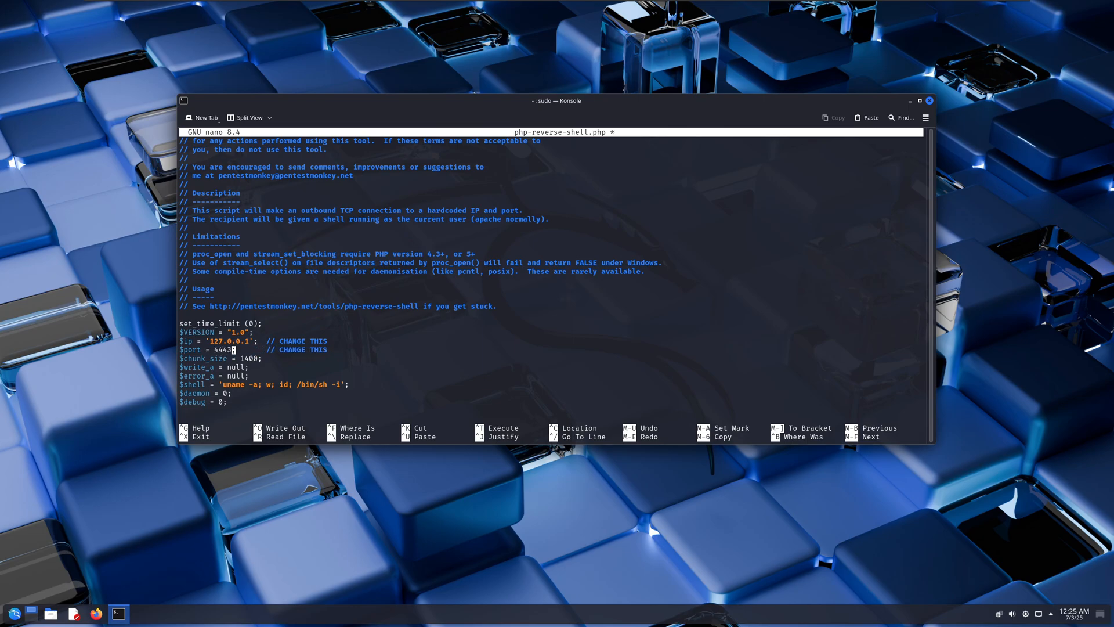
pyautogui.press('ctrl+x')
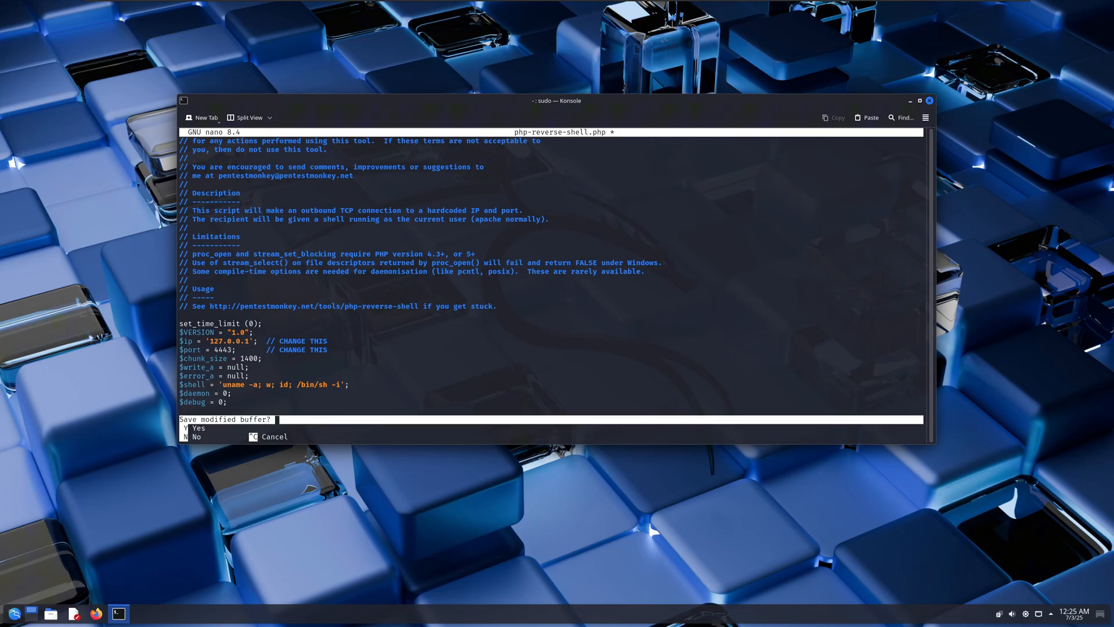
pyautogui.press('n')
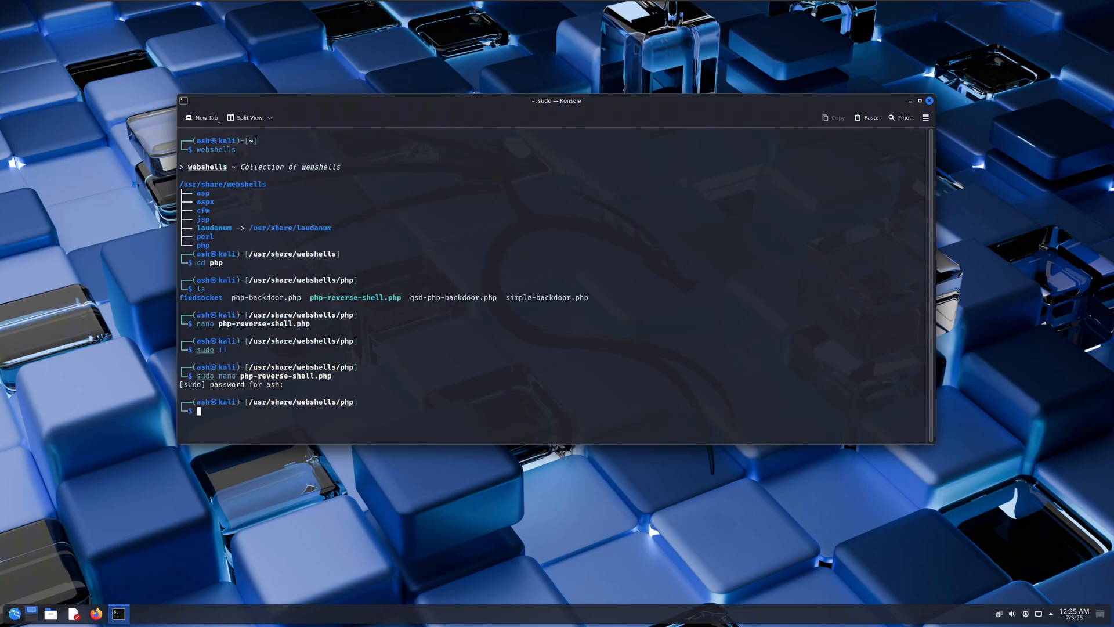